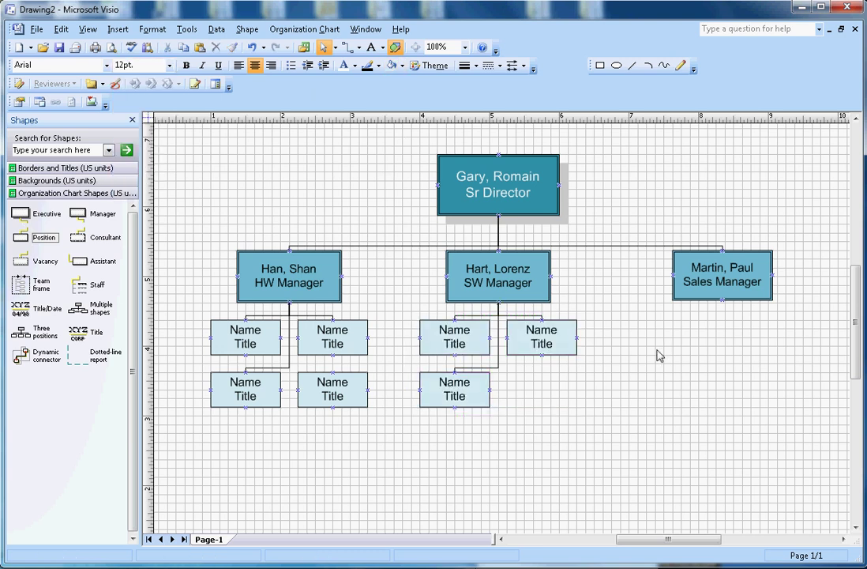
right_click(739, 416)
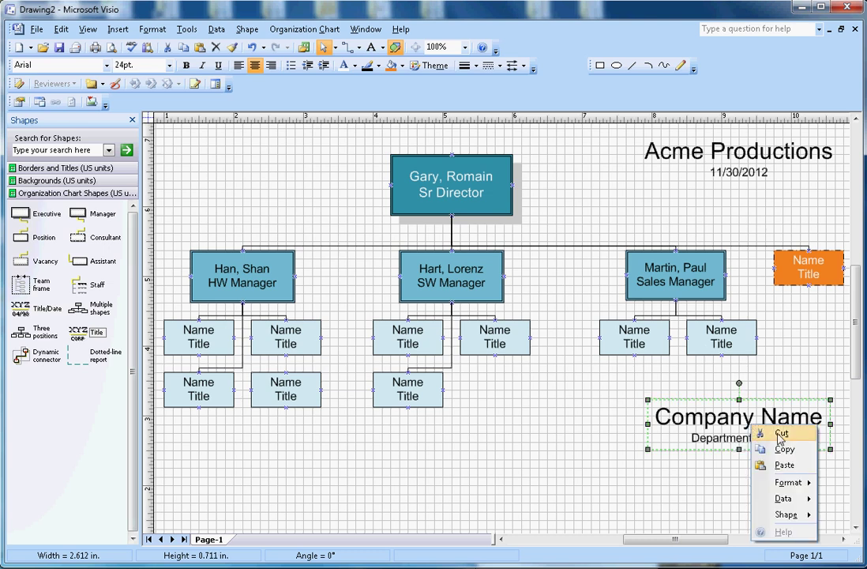